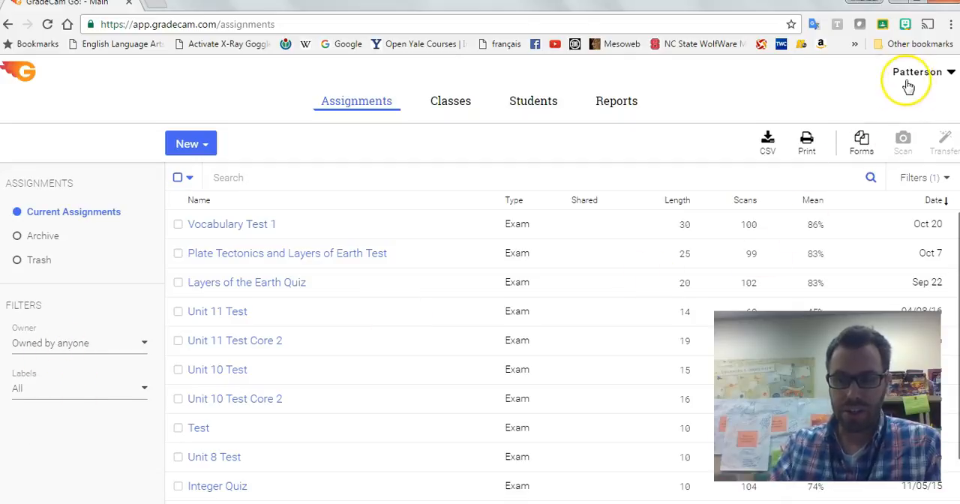
mouse_move(672, 105)
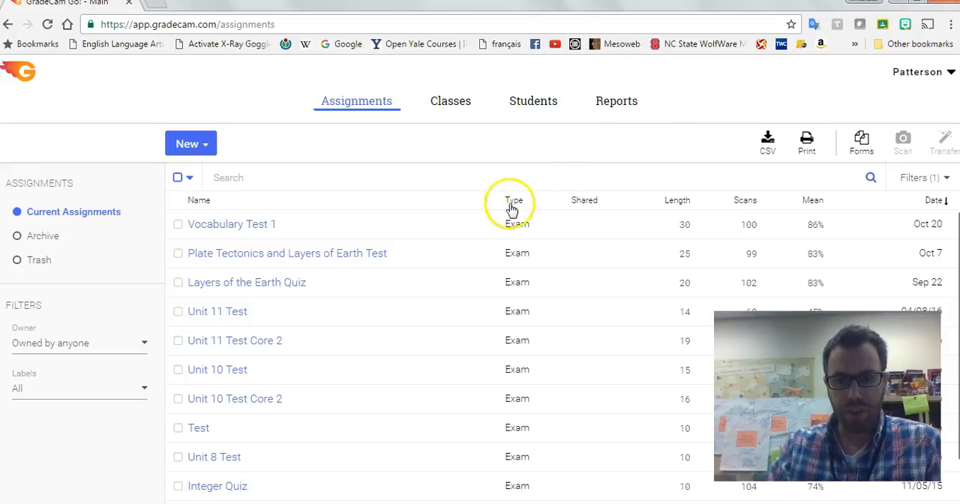
mouse_move(249, 390)
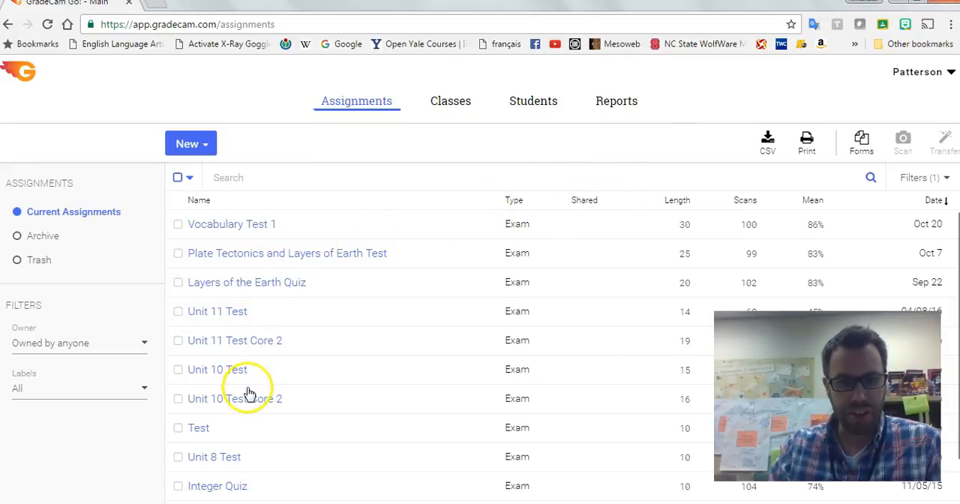
mouse_move(425, 310)
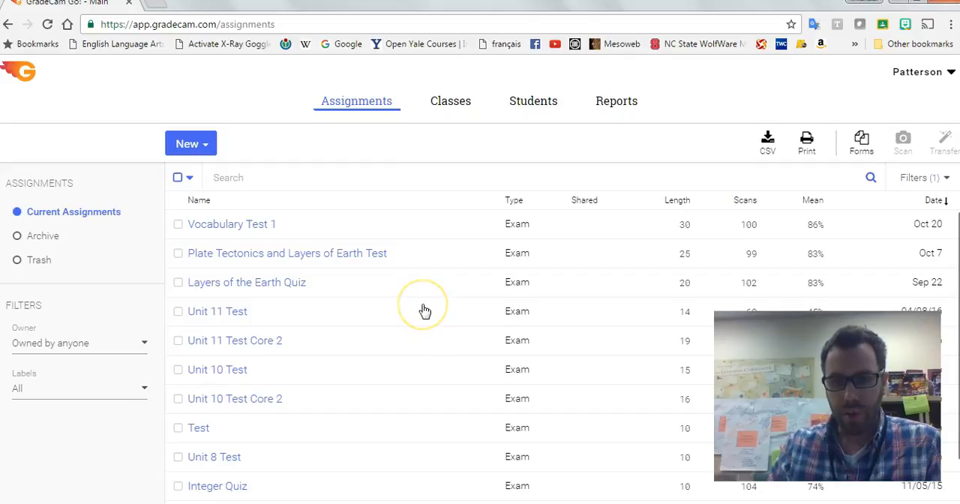
mouse_move(674, 231)
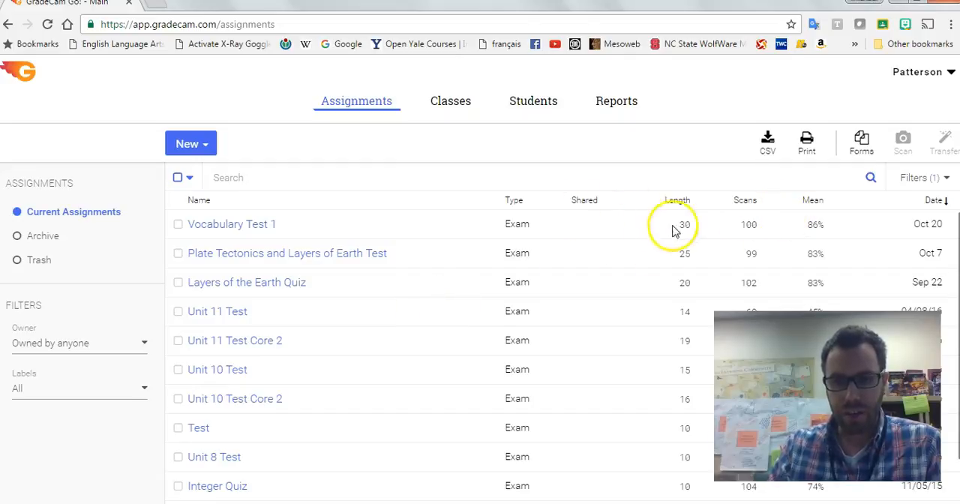
mouse_move(357, 157)
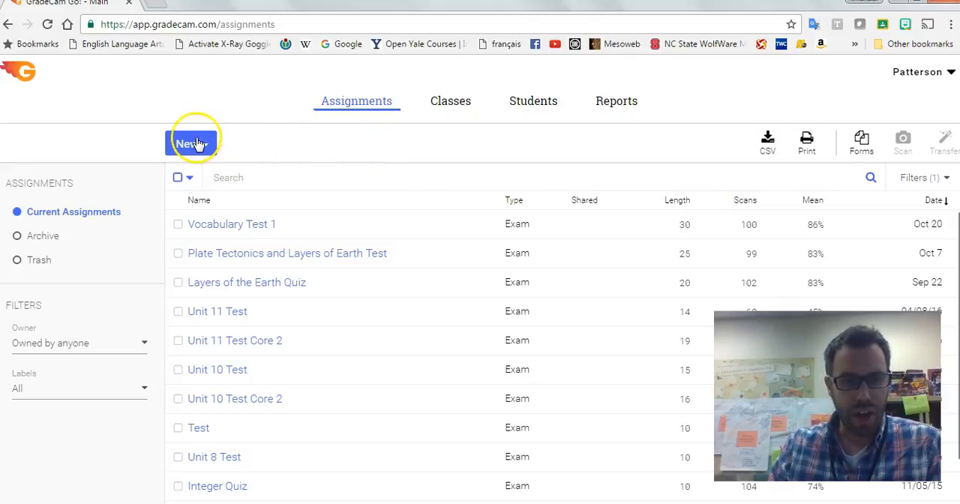
Create a new multiple-question assignment named 'Example test' with 30 questions and save it.
click(192, 144)
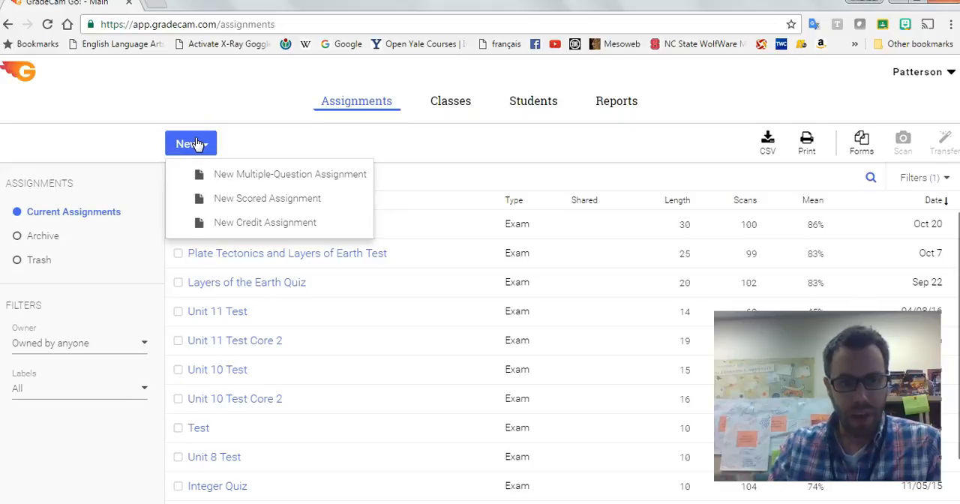
mouse_move(225, 183)
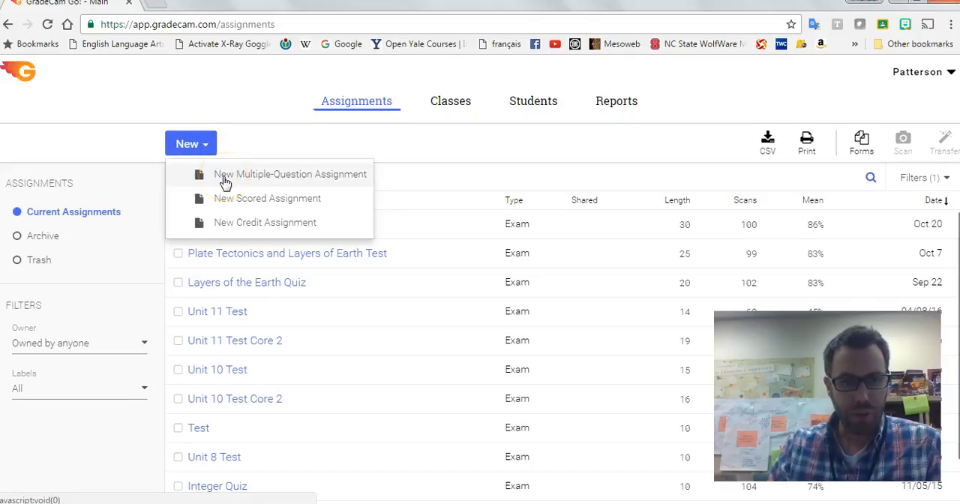
click(290, 174)
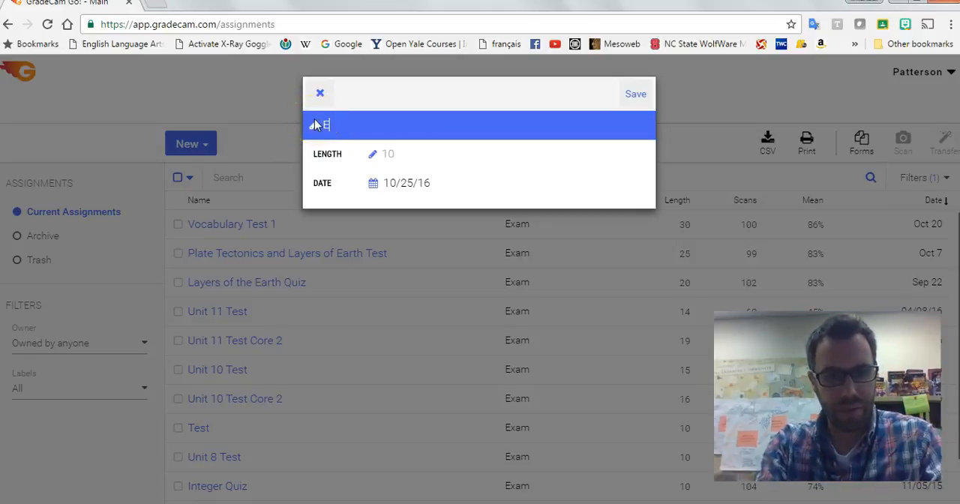
text(Example te)
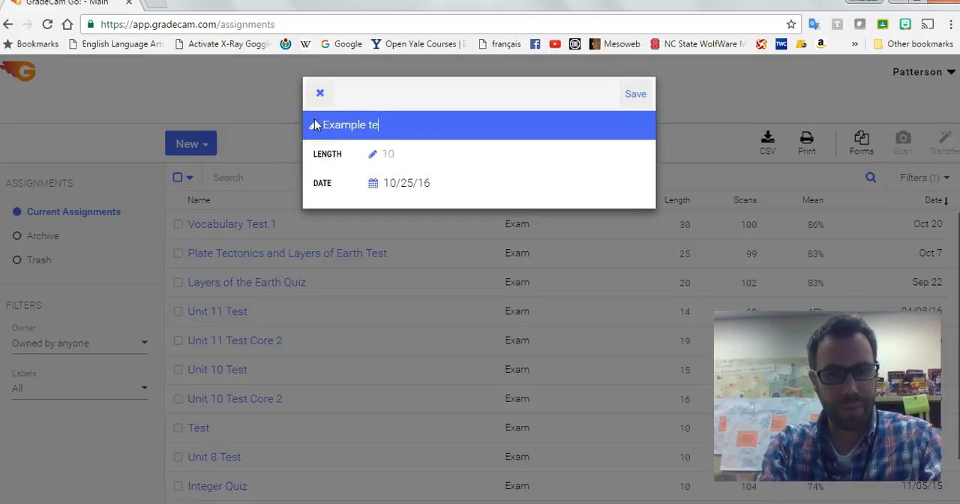
click(402, 154)
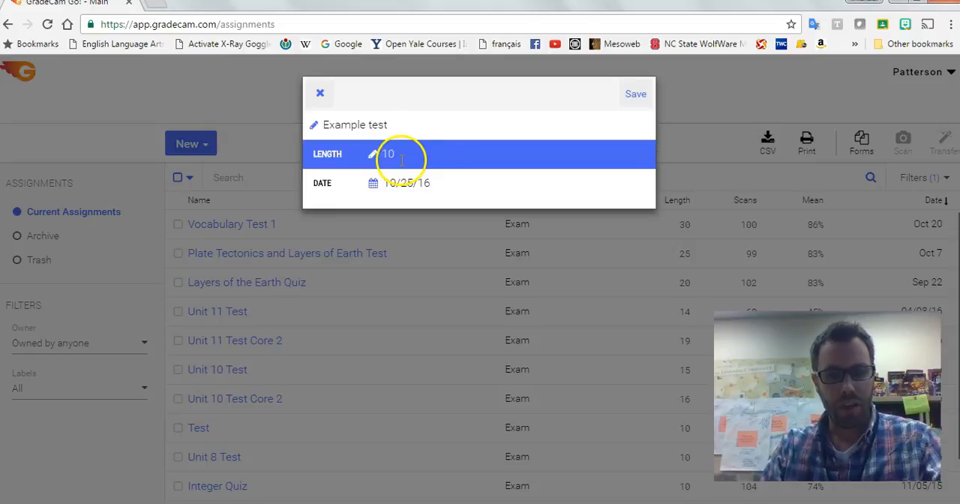
text(30)
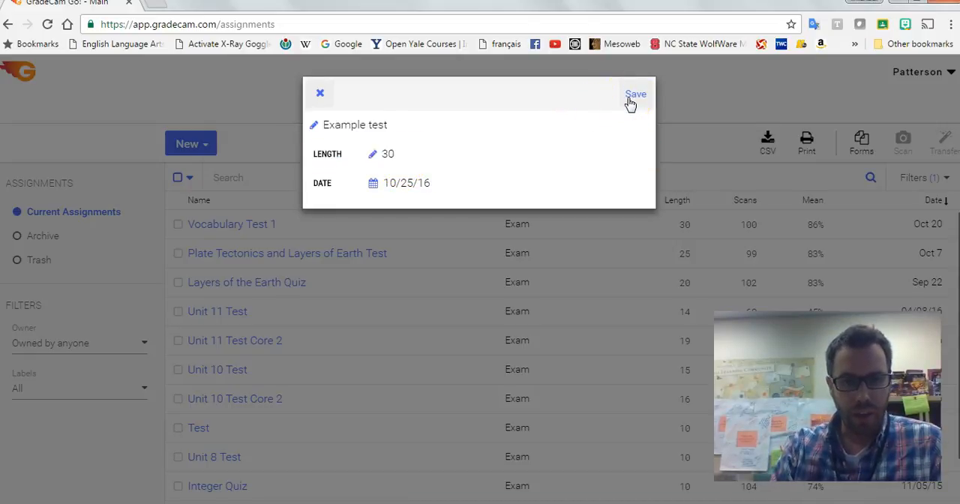
click(636, 93)
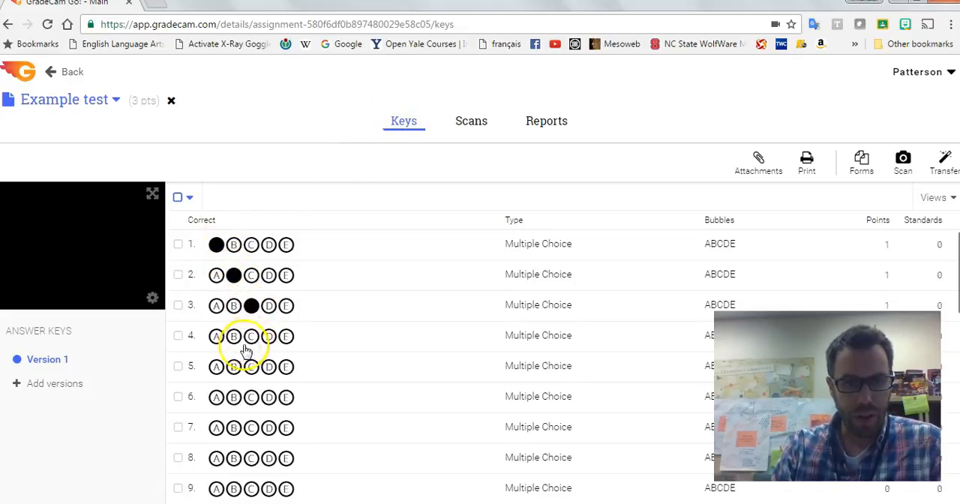
Mark a correct answer bubble in the Version 1 answer key.
click(251, 336)
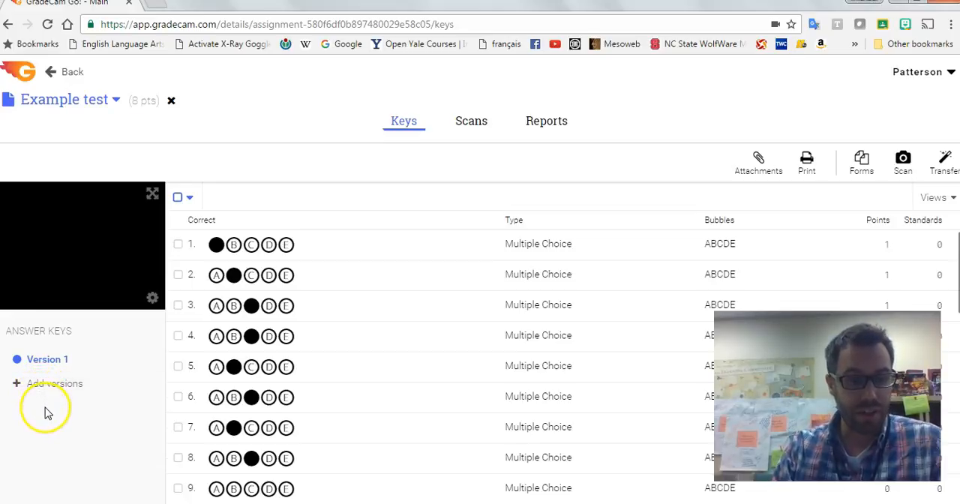
Add answer key versions 2-5 and mark Version 2's correct answers, including question 7.
click(54, 384)
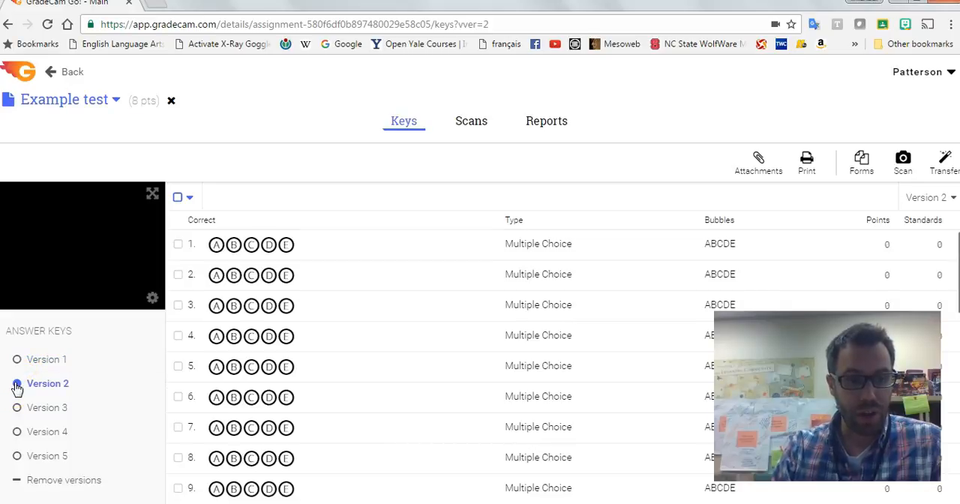
click(216, 243)
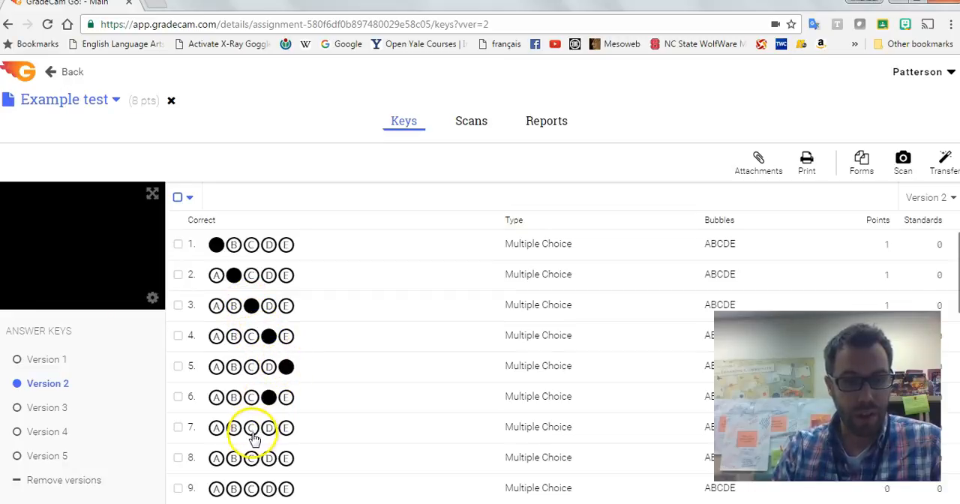
click(252, 426)
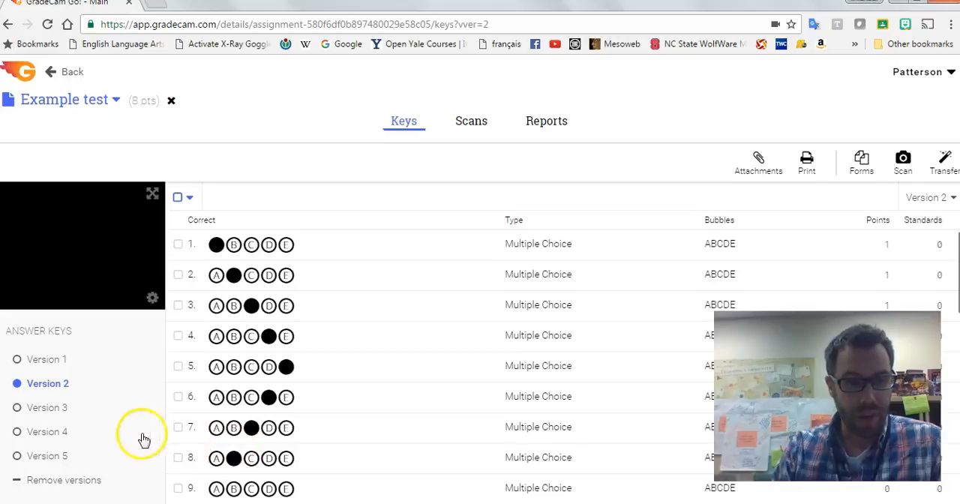
mouse_move(213, 368)
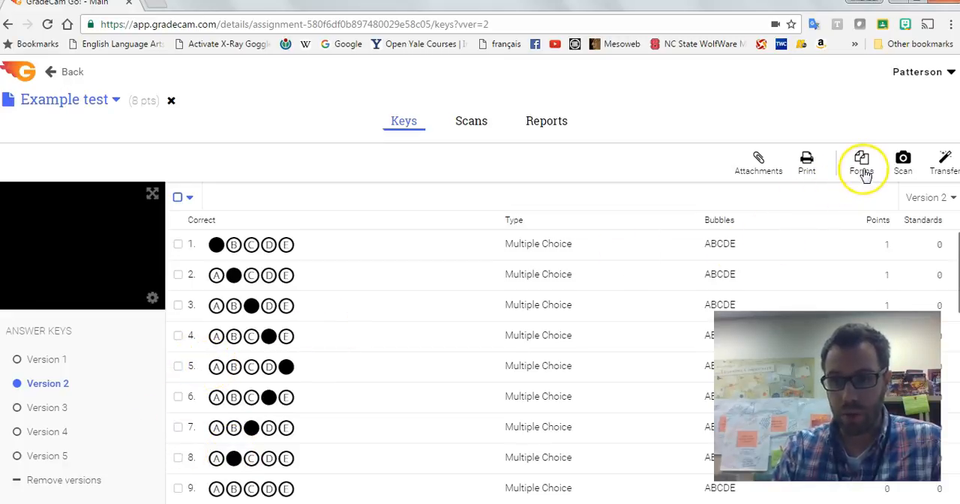
In Form Printing, set the answer key version to 'Student will bubble version'.
click(861, 161)
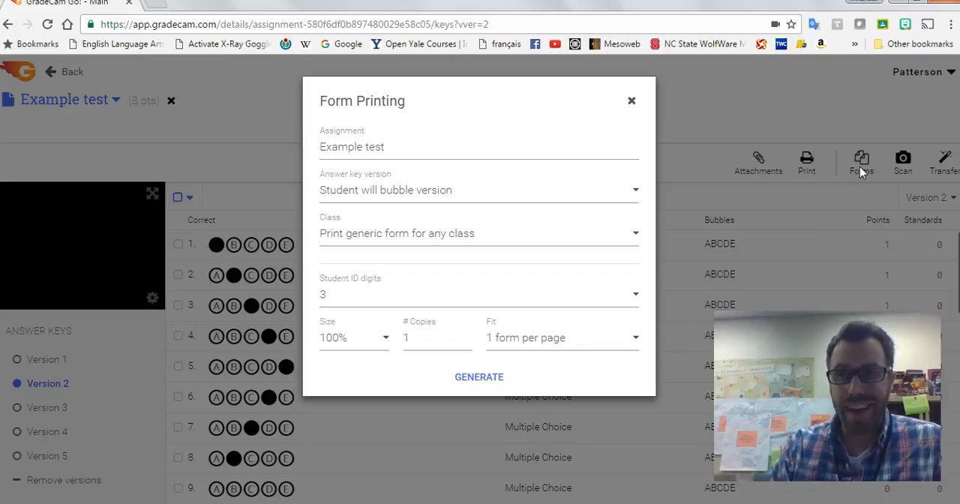
mouse_move(678, 201)
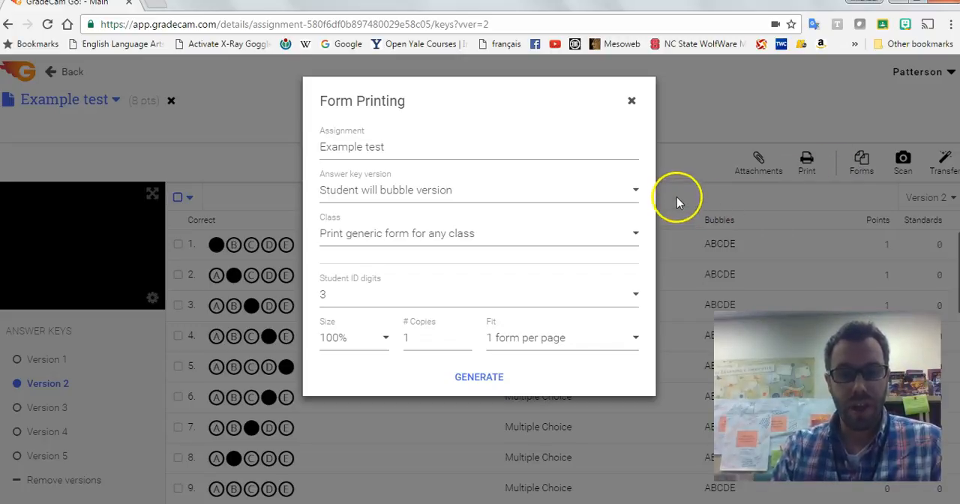
mouse_move(384, 195)
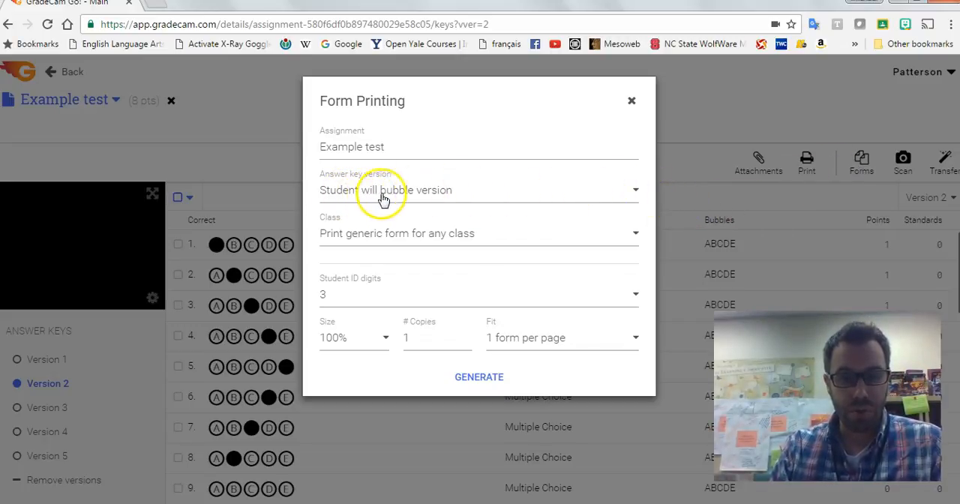
click(480, 189)
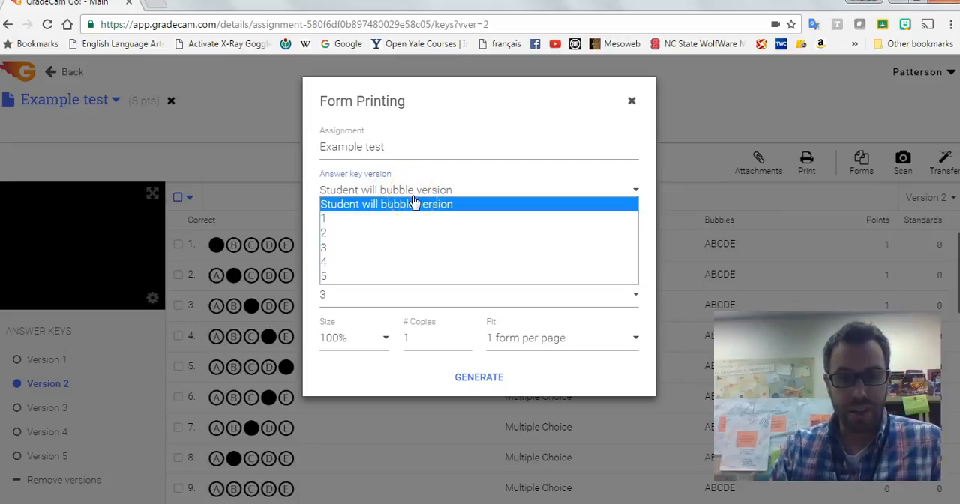
click(386, 204)
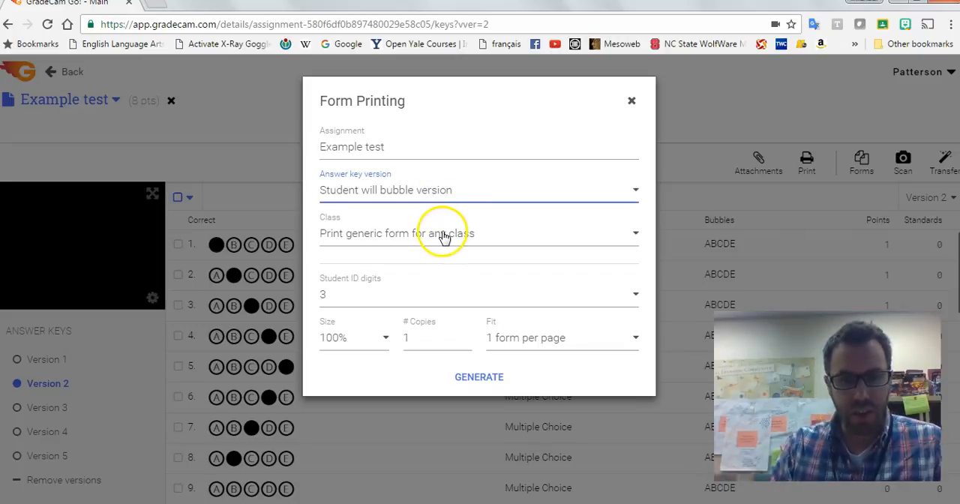
mouse_move(405, 238)
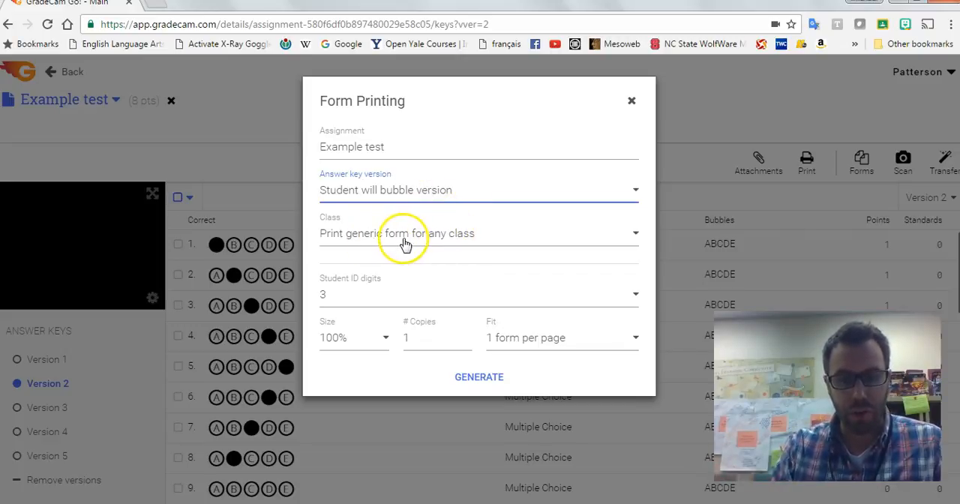
mouse_move(408, 240)
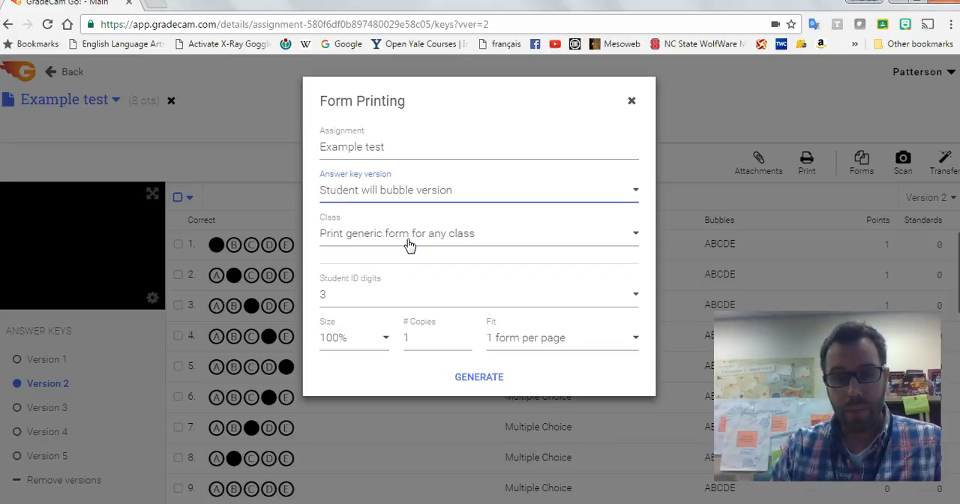
Choose class '601 Science Grade 6 5 1(A) (1(A))' with pre-filled forms for all students.
click(479, 234)
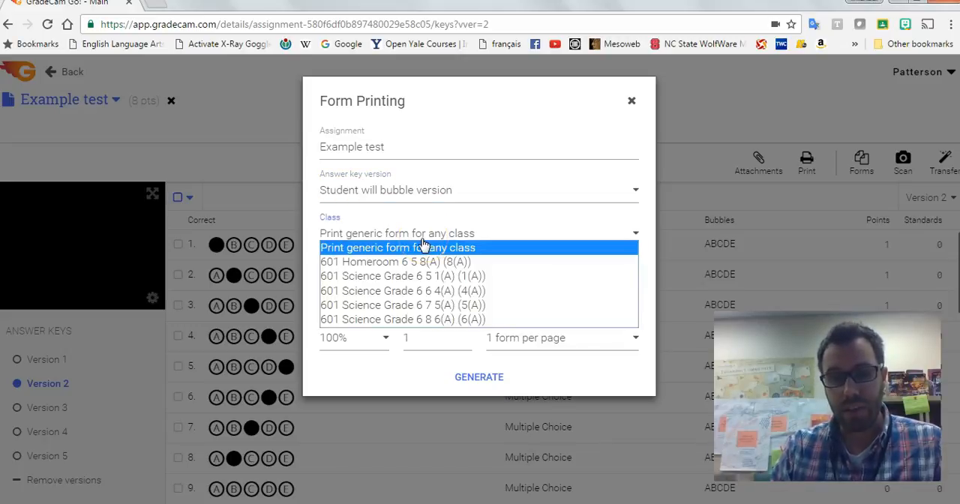
mouse_move(414, 276)
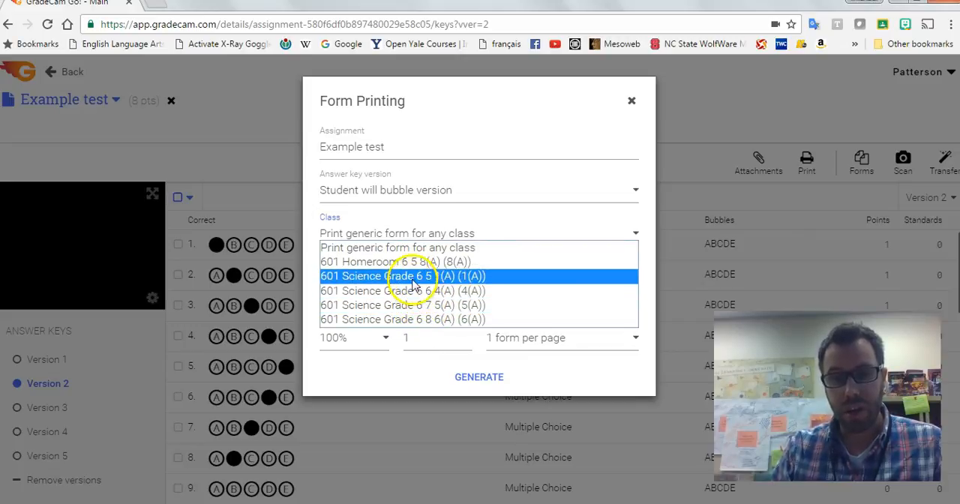
click(404, 276)
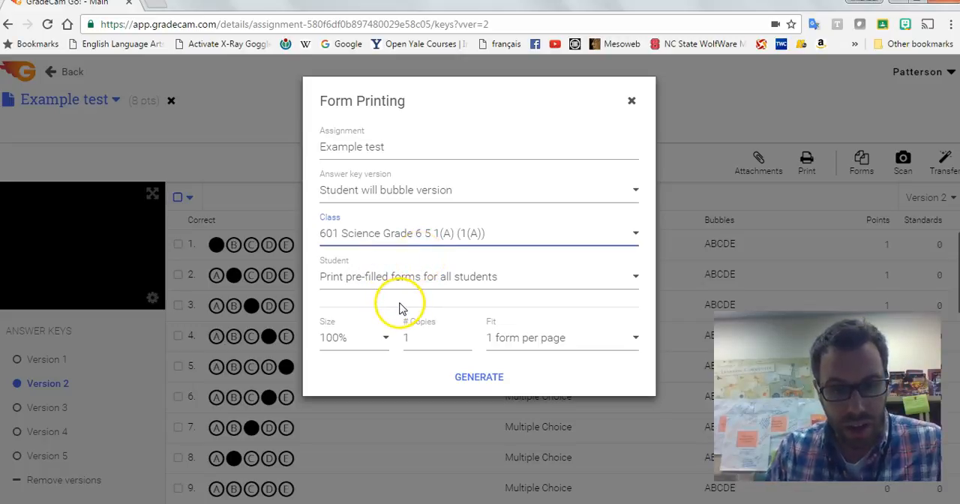
mouse_move(465, 241)
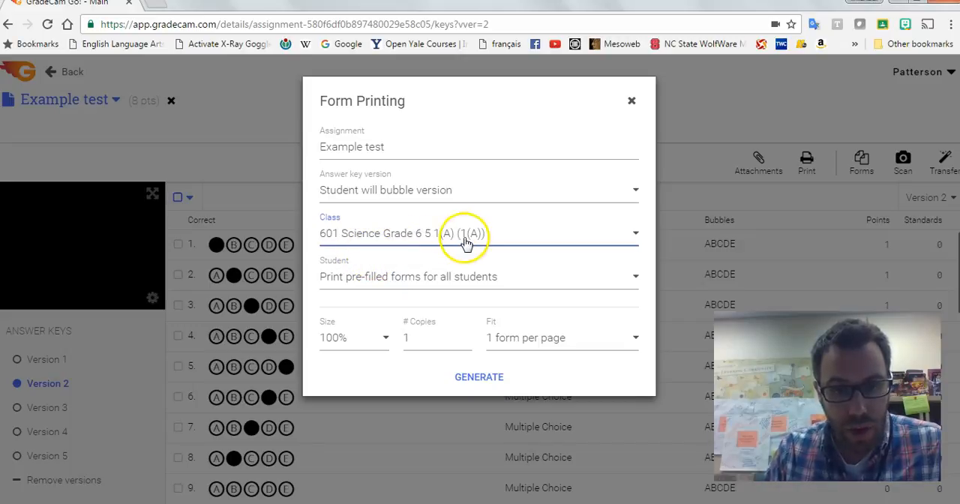
mouse_move(414, 285)
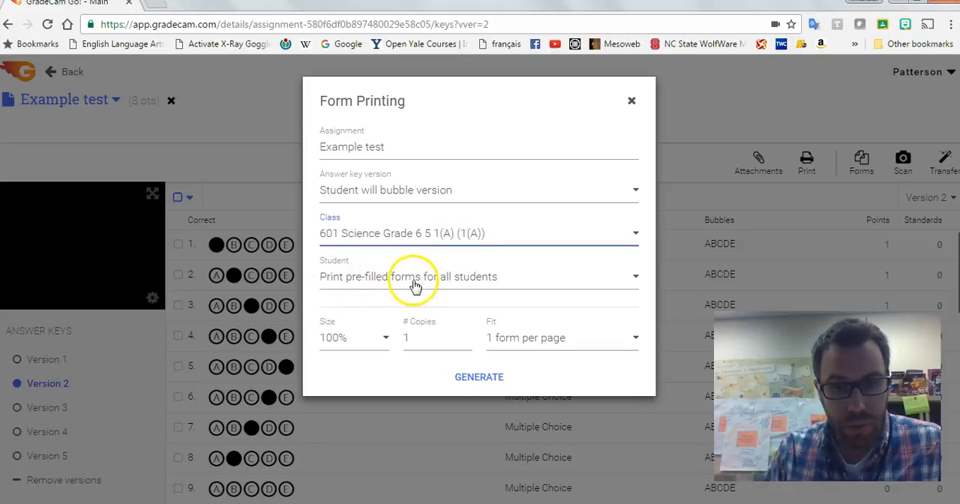
mouse_move(504, 285)
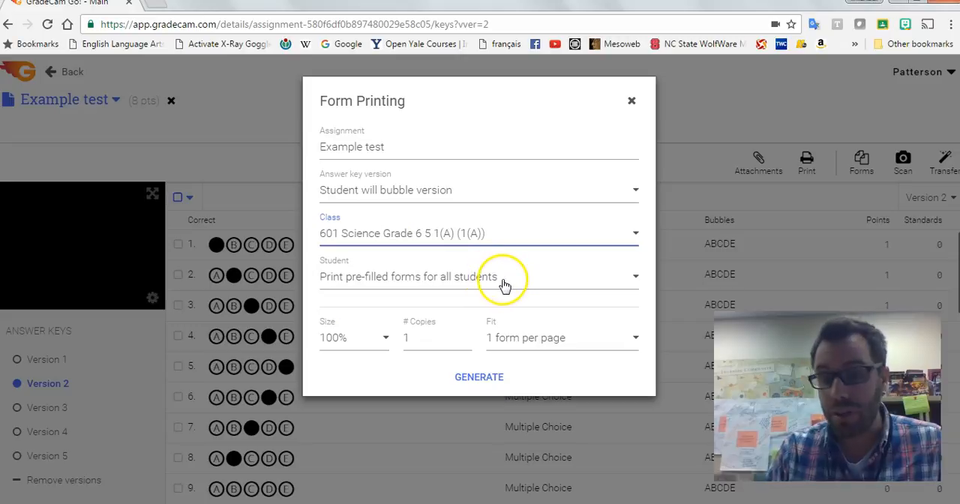
mouse_move(502, 283)
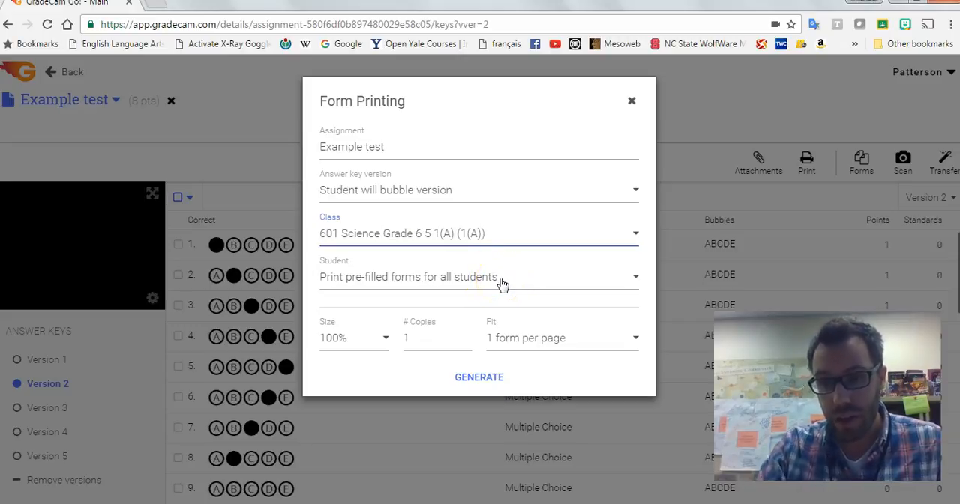
mouse_move(501, 290)
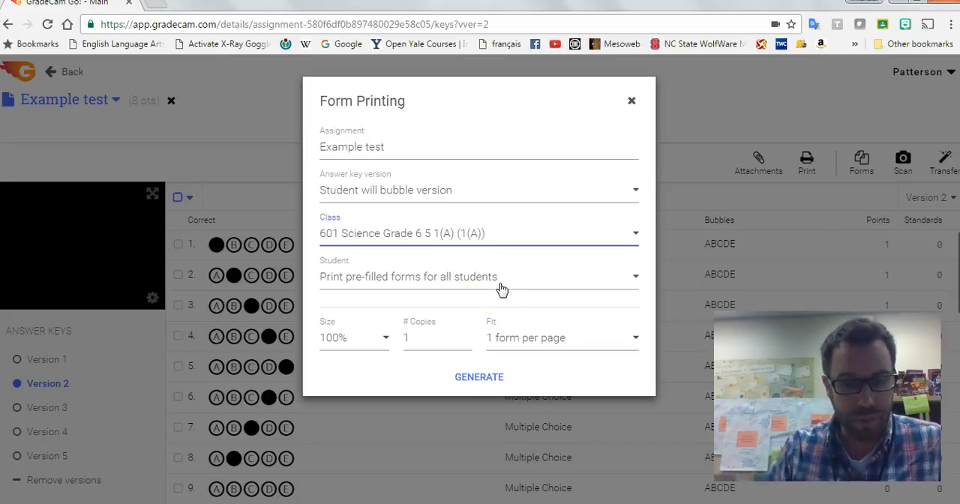
Generate bubble sheets at 80% size with multiple per page and download the PDF.
click(352, 338)
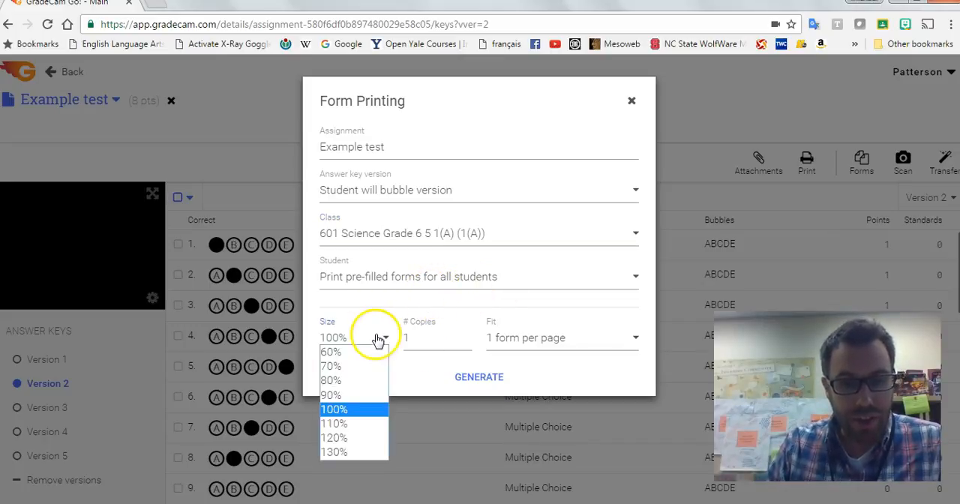
click(330, 381)
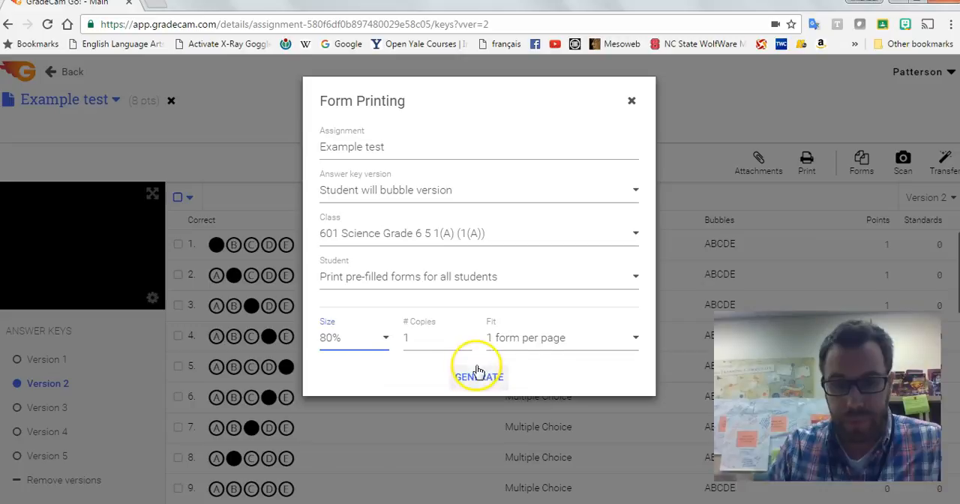
click(561, 337)
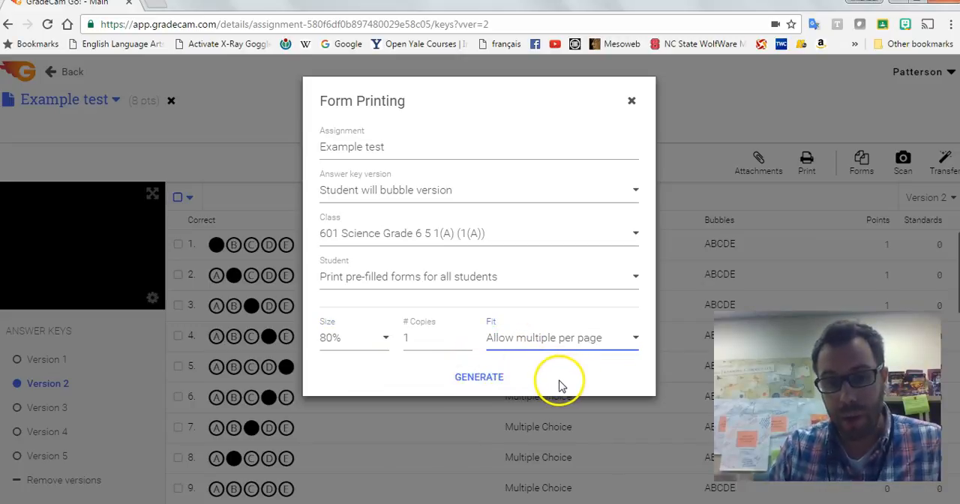
click(480, 376)
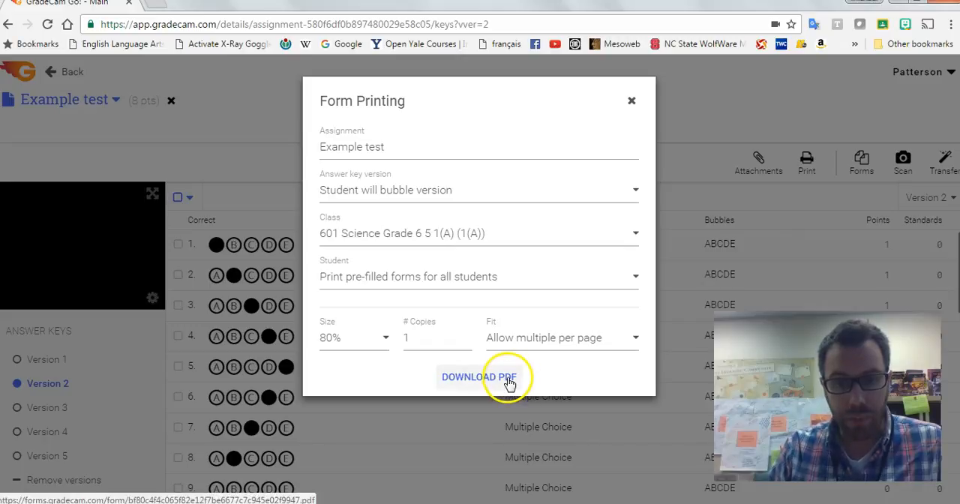
click(478, 376)
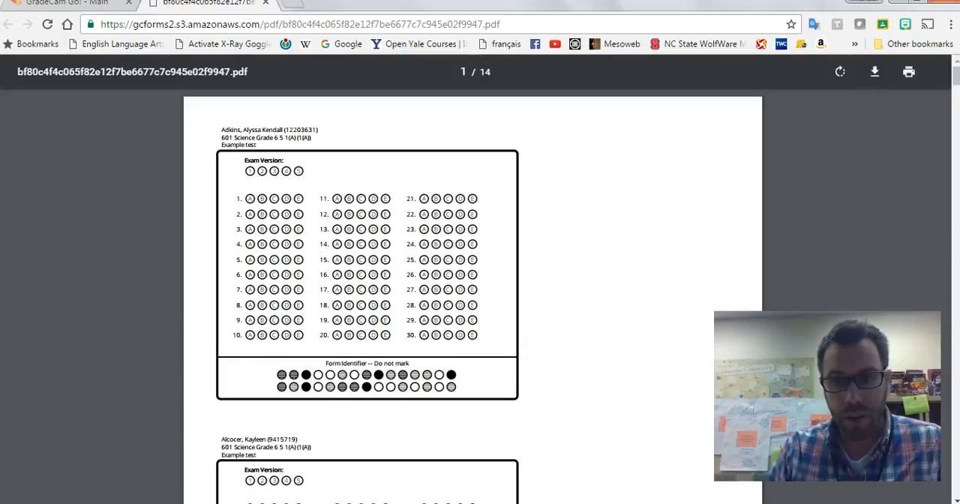
scroll(down, 3)
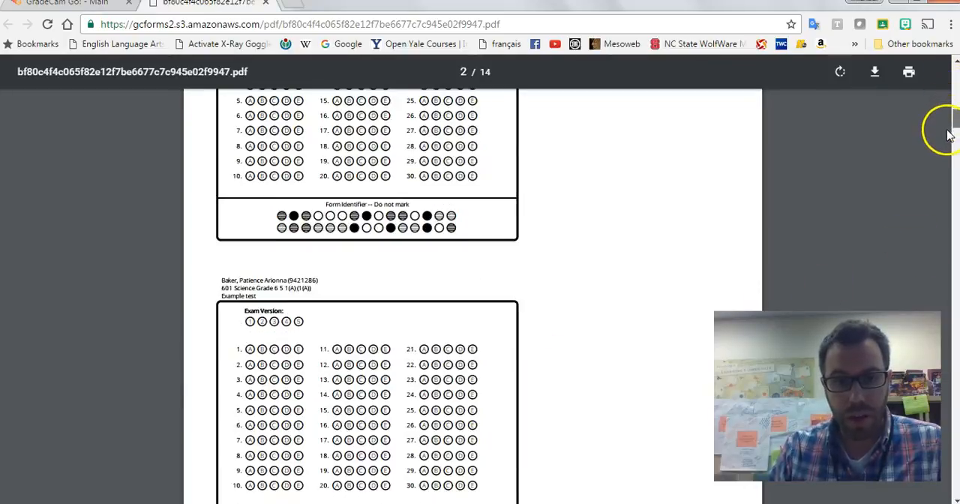
scroll(down, 3)
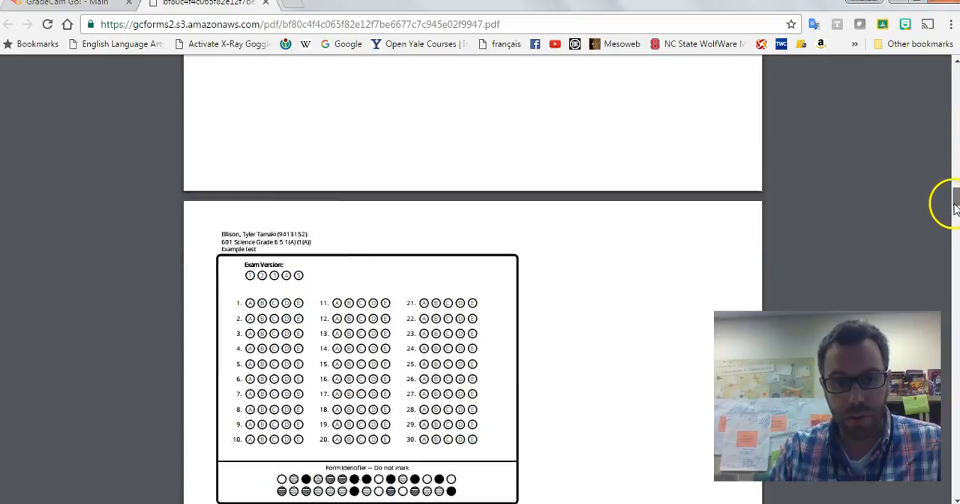
scroll(down, 3)
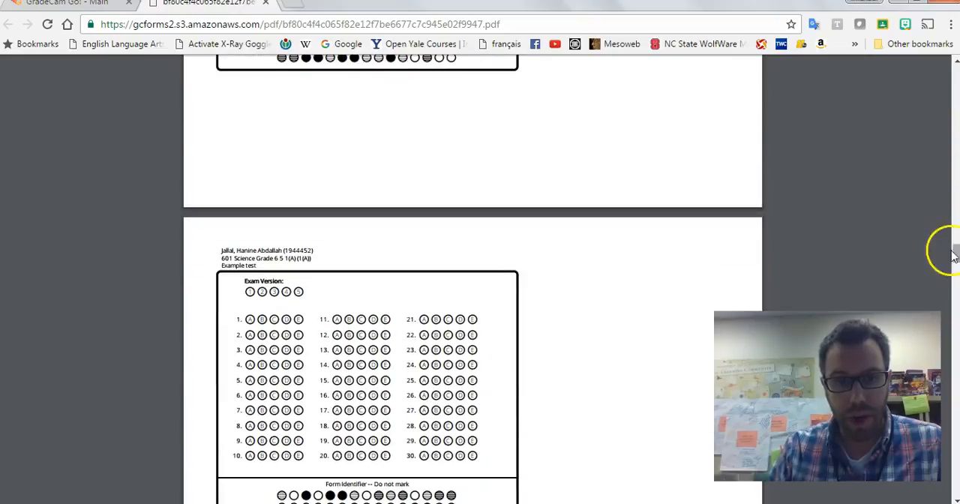